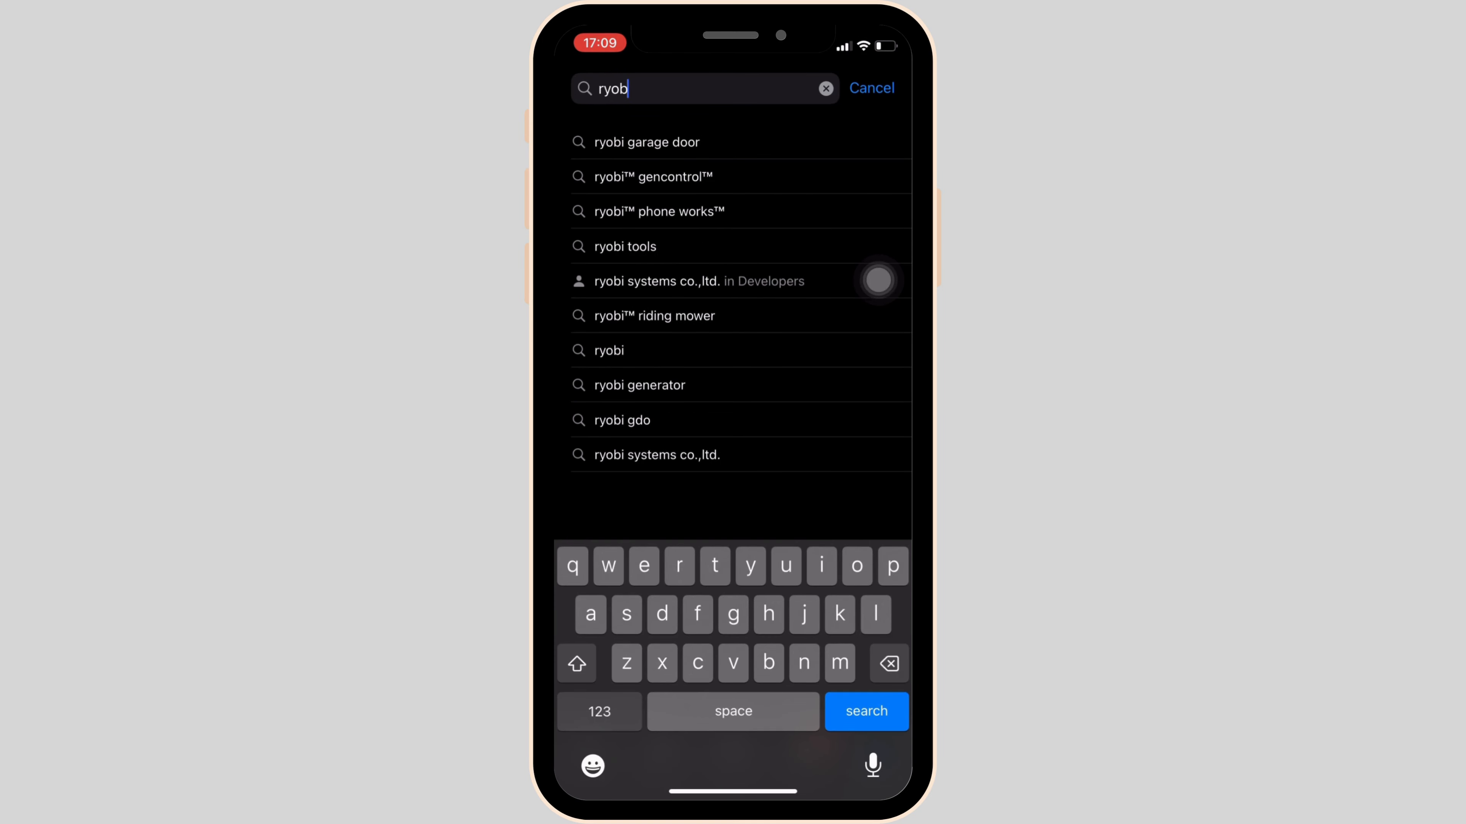
Search 'ryobi garage door', confirm GDO System shows Open with no update, return home.
left_click(648, 141)
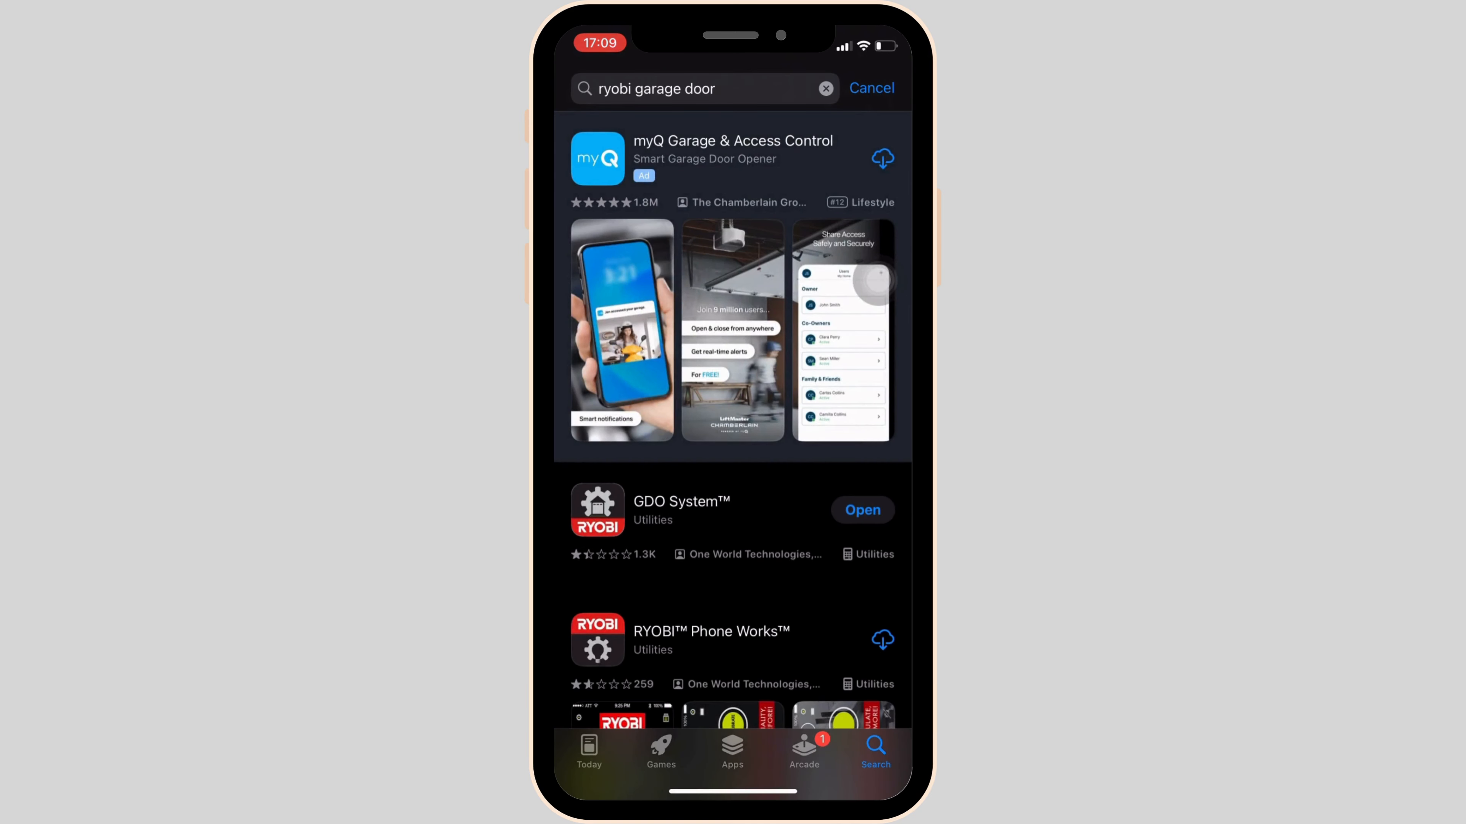
left_click(682, 509)
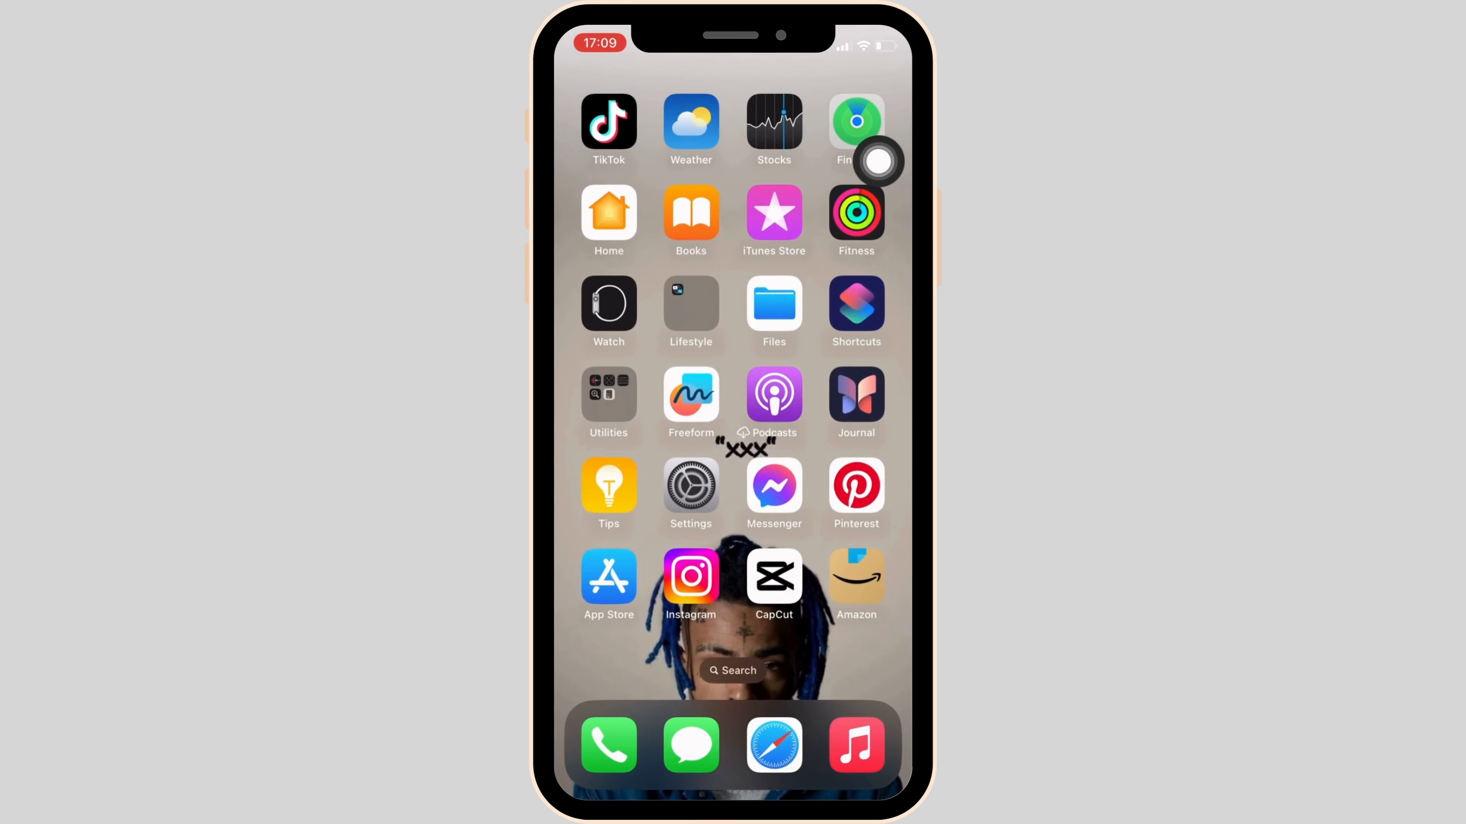
Reach Settings > General > iPhone Storage showing 120.15 GB of 128 GB used.
left_click(691, 485)
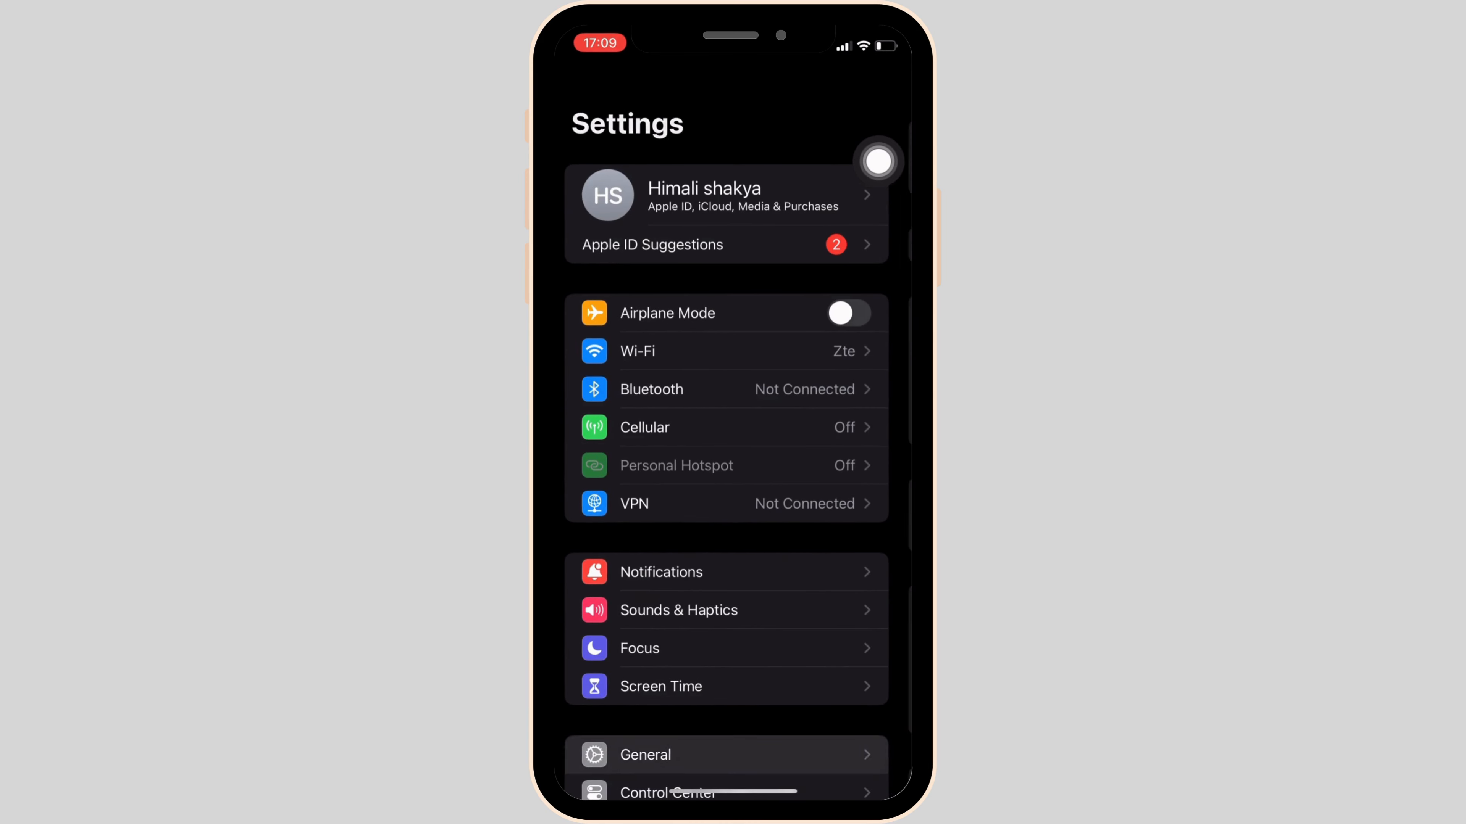
left_click(643, 755)
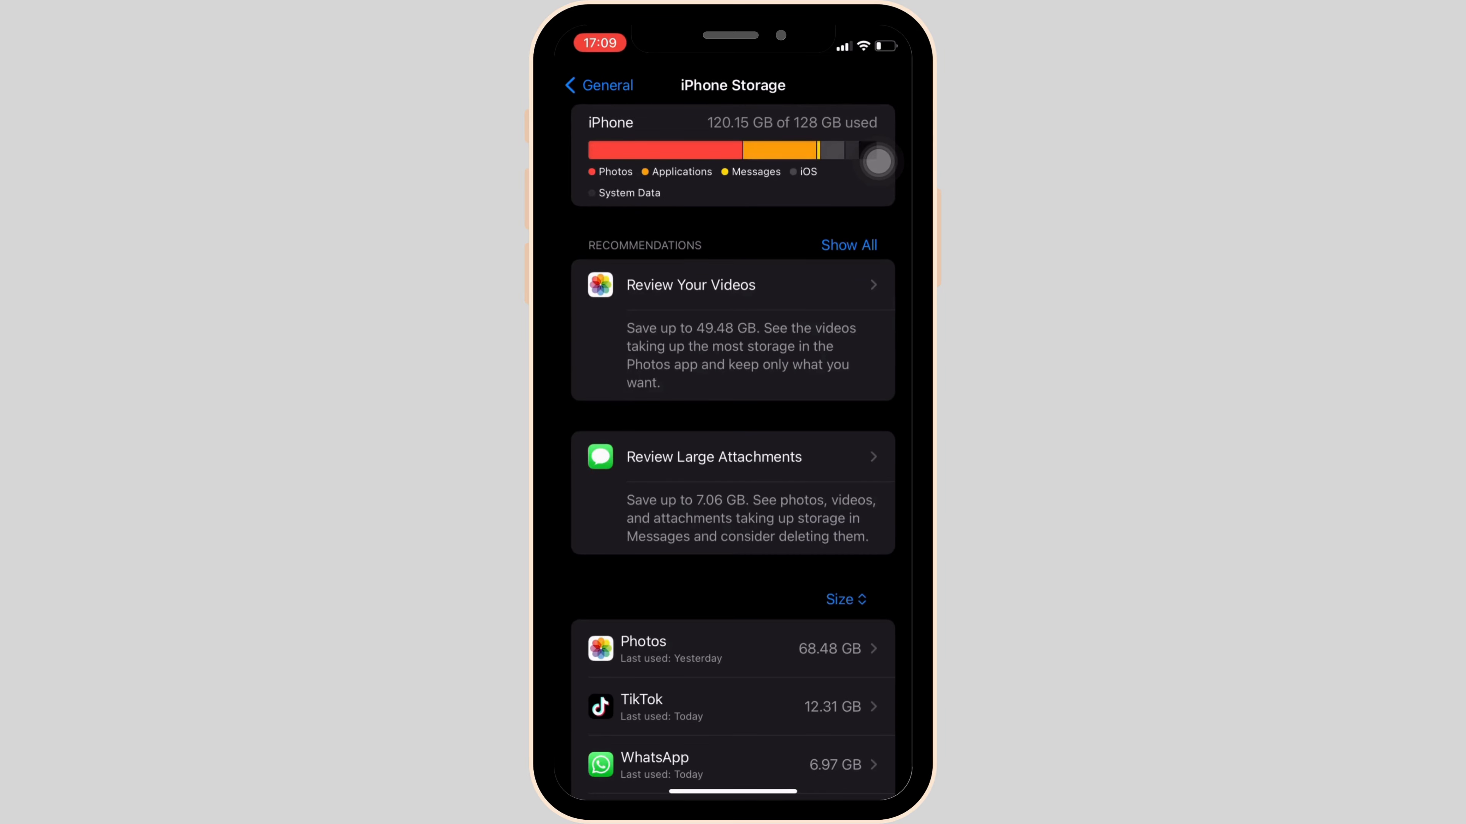
Offload GDO System from the storage list, keeping its 33.2 MB of documents and data.
scroll("down", 3)
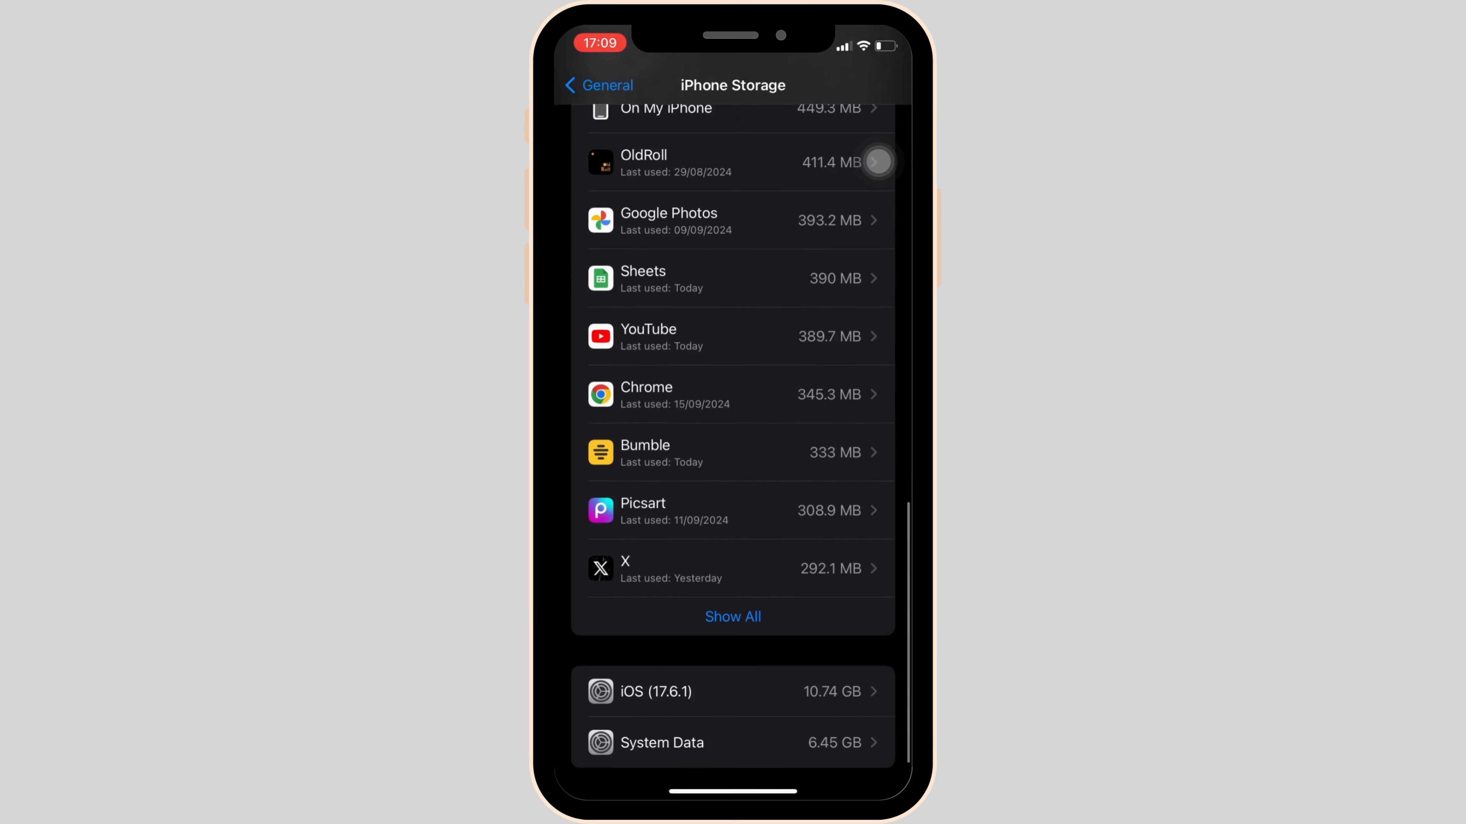
scroll("down", 3)
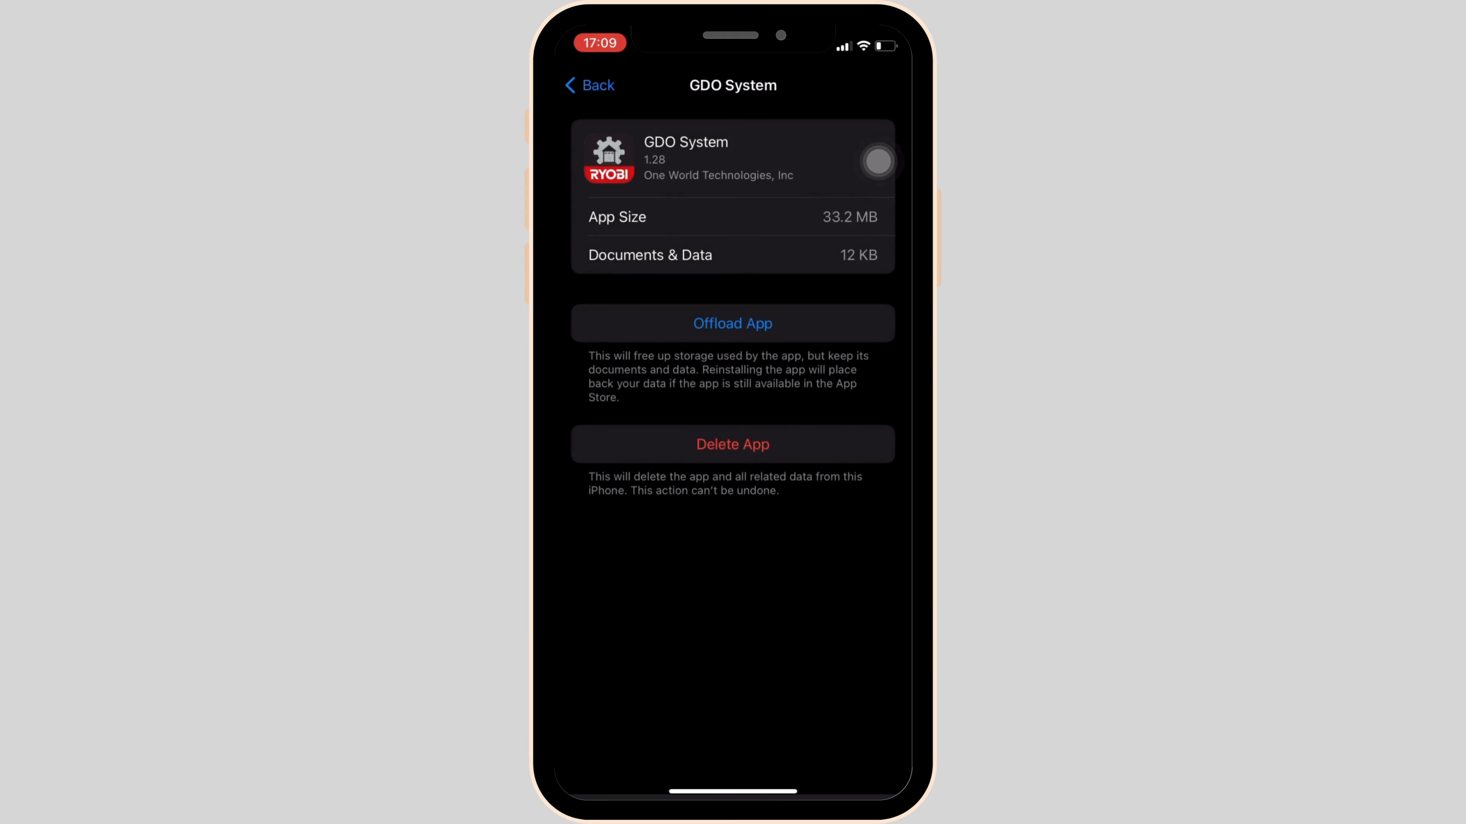
left_click(732, 324)
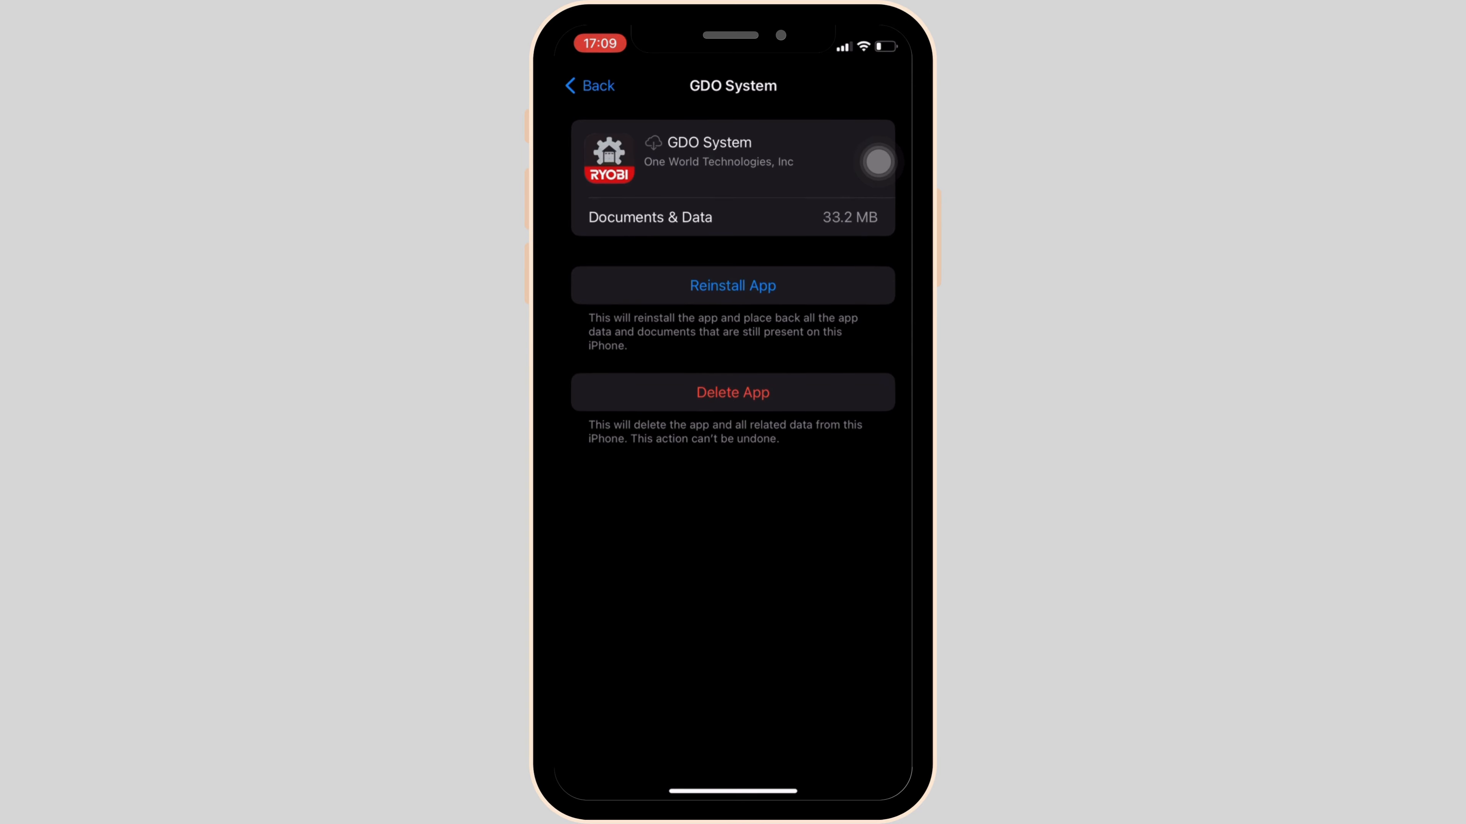